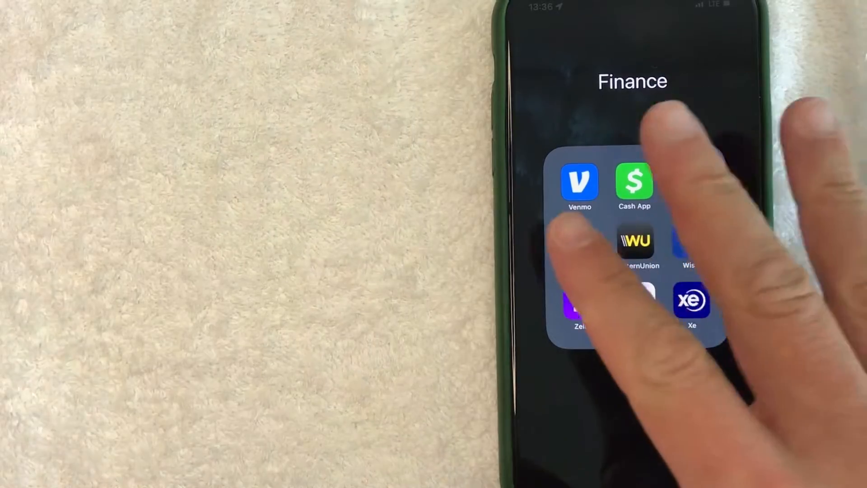
# Step: Launch Venmo from the Finance folder to reach the Me profile page
pyautogui.click(579, 182)
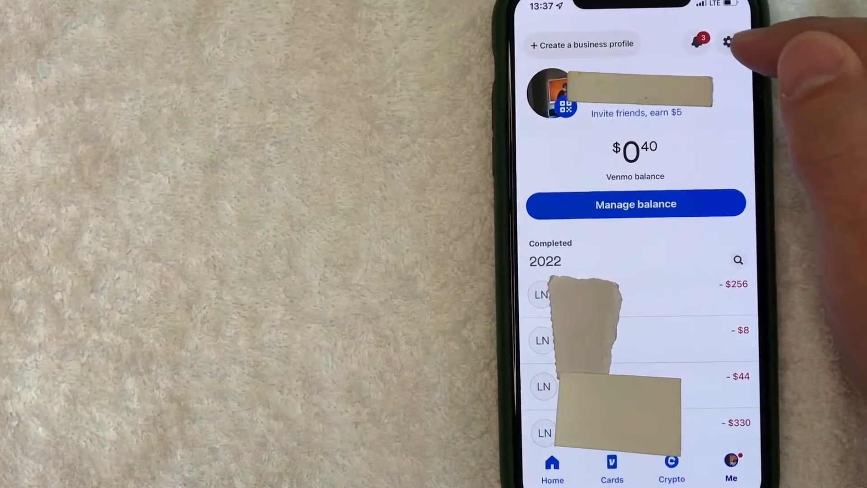
# Step: Go to Settings and choose Get help
pyautogui.click(727, 44)
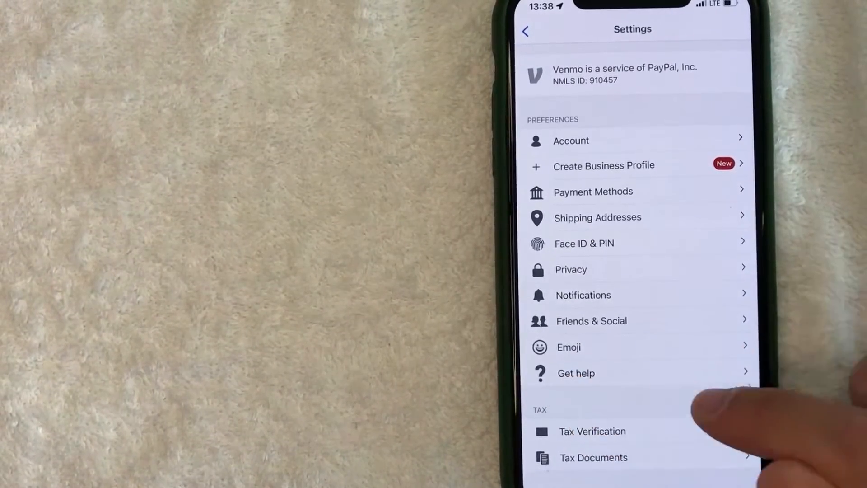
pyautogui.click(575, 372)
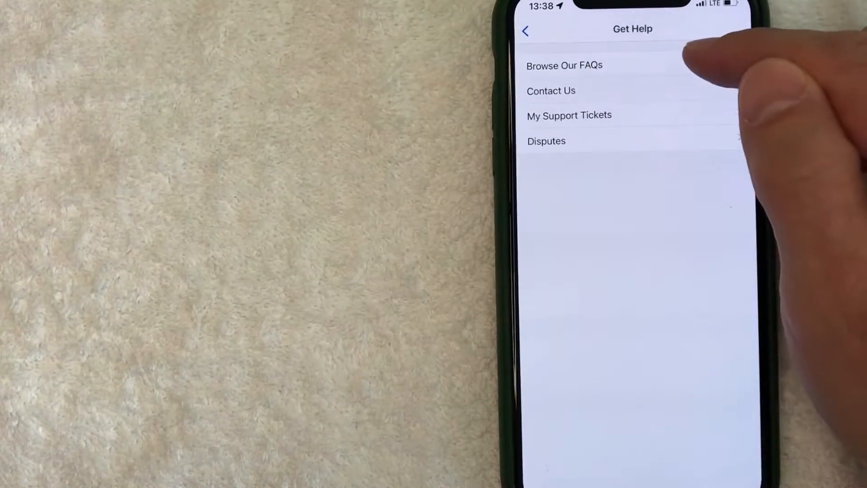
# Step: Browse the FAQs down to the Payments & Transfers section
pyautogui.click(564, 65)
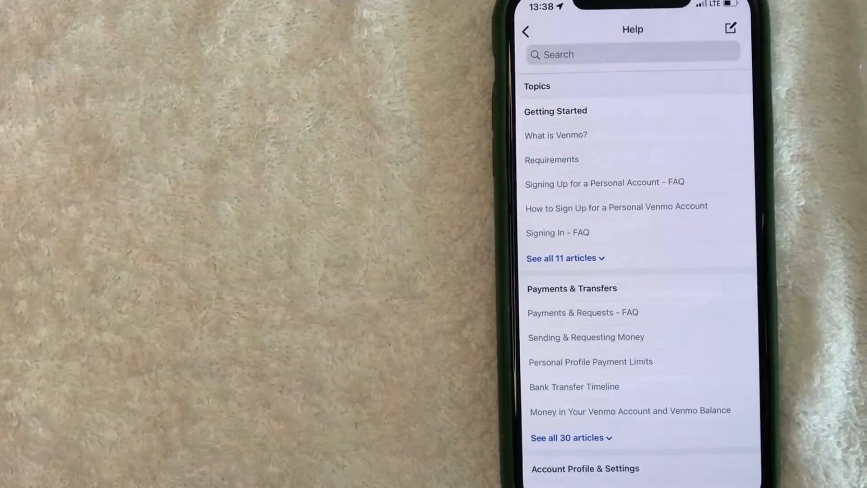
pyautogui.scroll(-3)
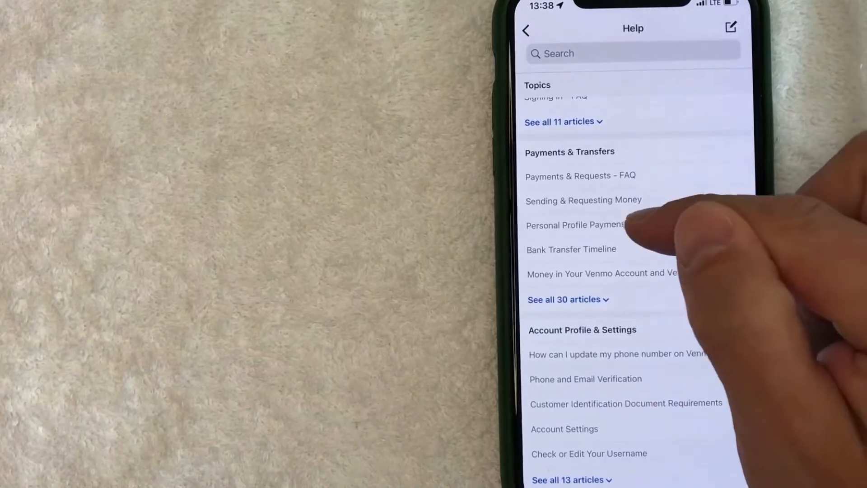
# Step: Open the Personal Profile Payment Limits article and scroll through its weekly and debit card limits
pyautogui.click(575, 225)
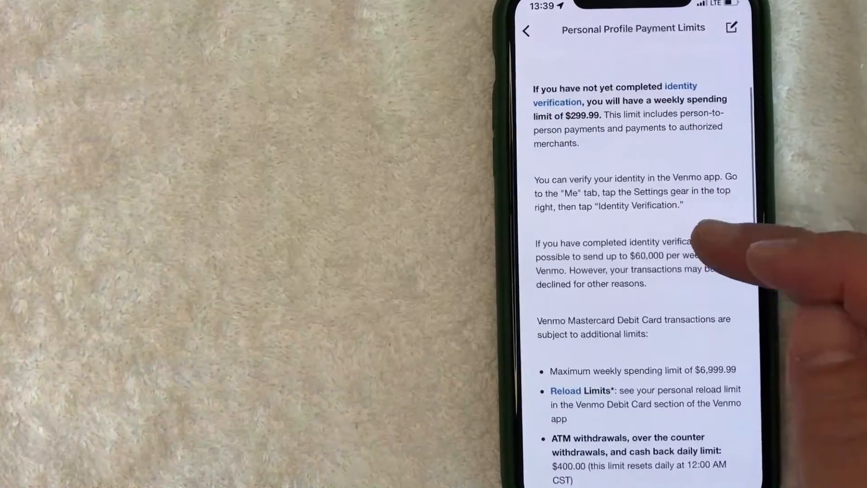
pyautogui.scroll(3)
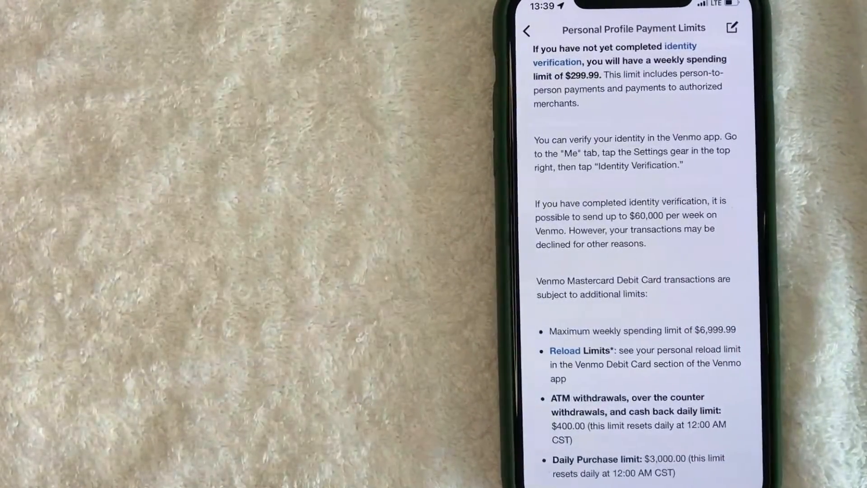
pyautogui.scroll(3)
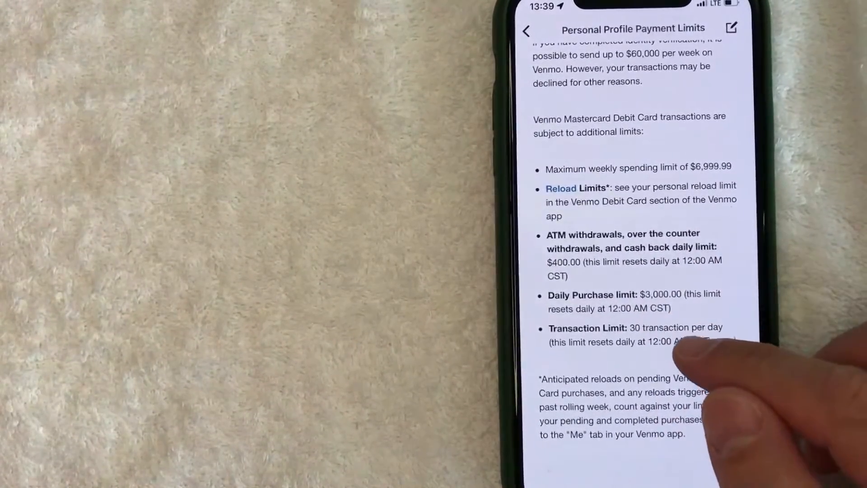
pyautogui.scroll(3)
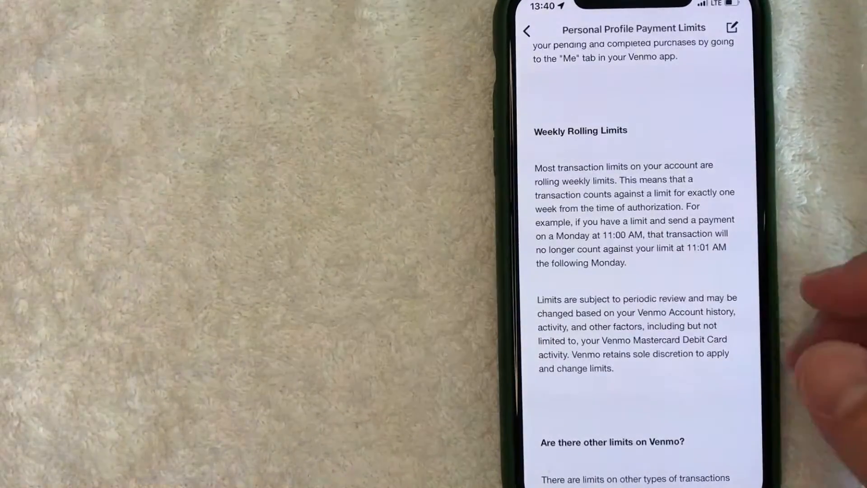
pyautogui.scroll(3)
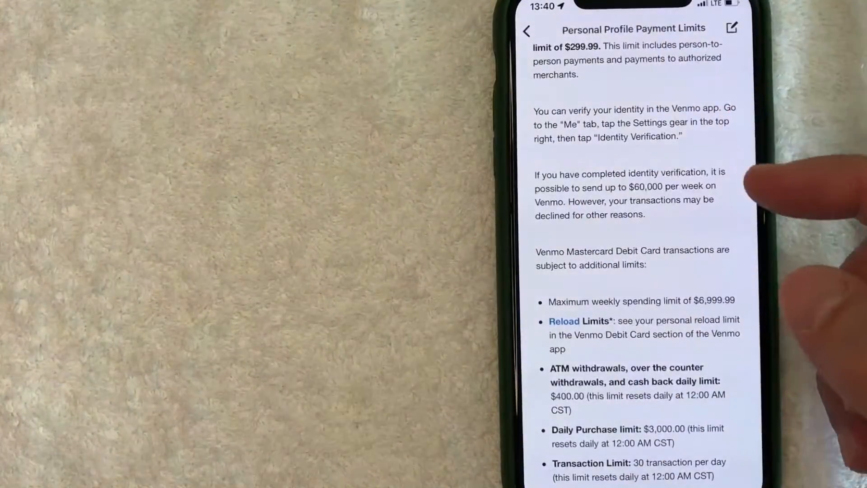
pyautogui.moveTo(795, 166)
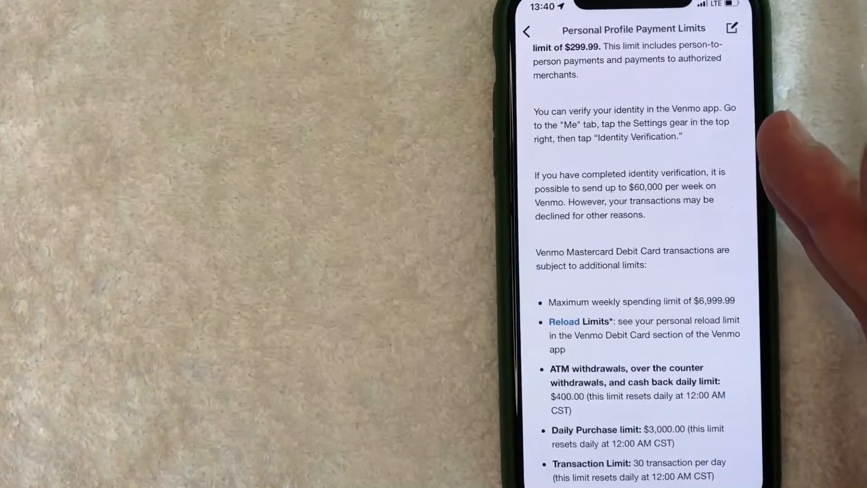
pyautogui.moveTo(796, 84)
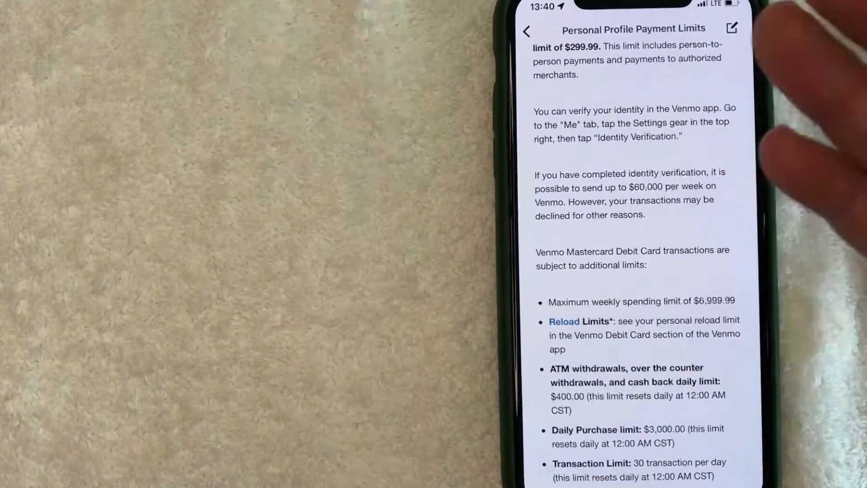